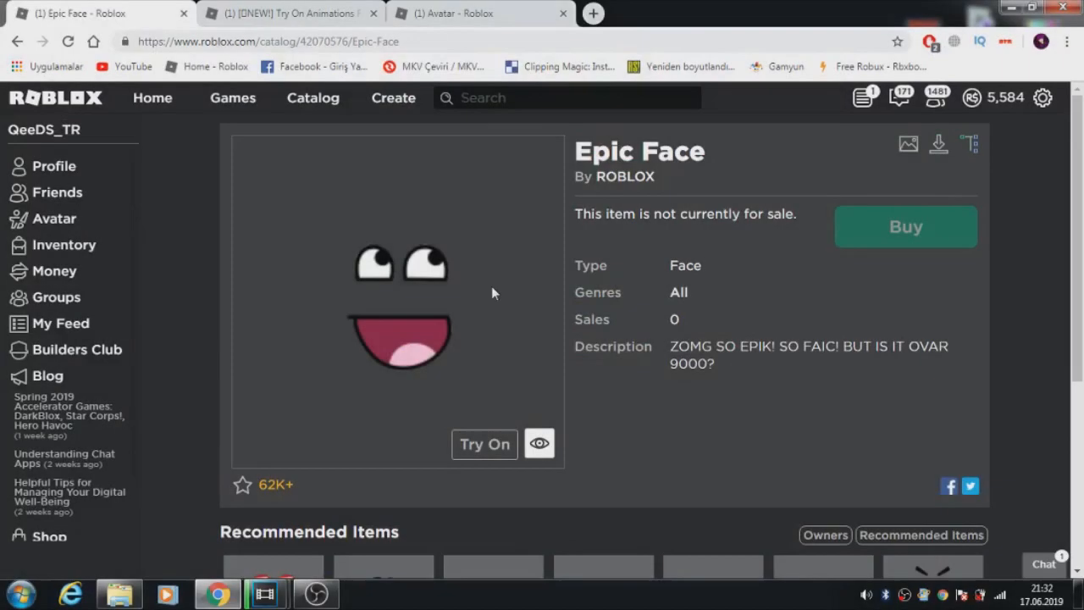
mouse_move(519, 296)
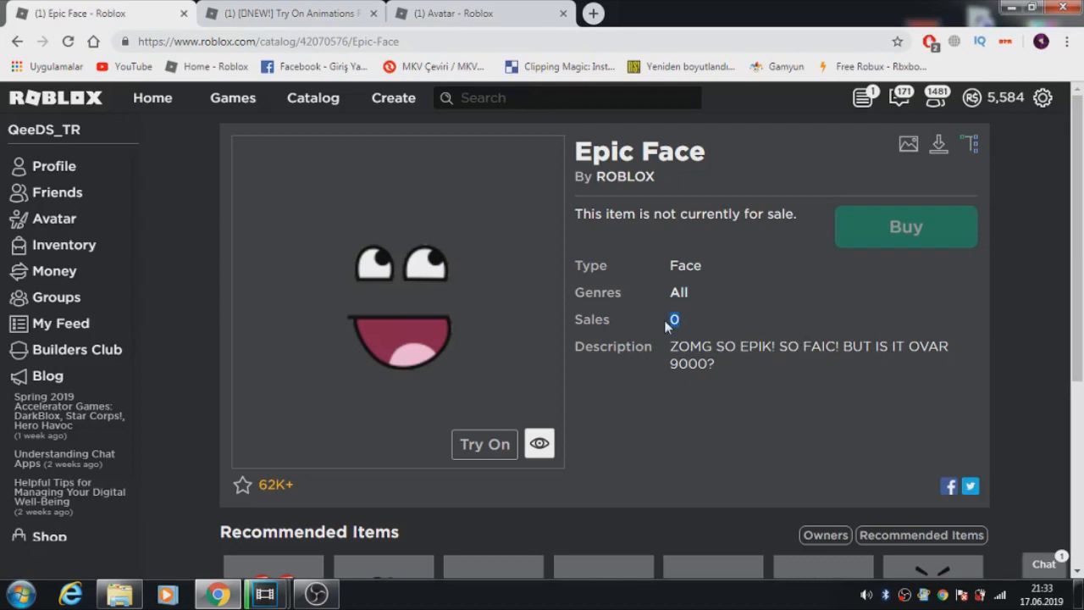
Load the Owners tab for Epic Face, browse the owner list, and return to the top.
scroll(down, 3)
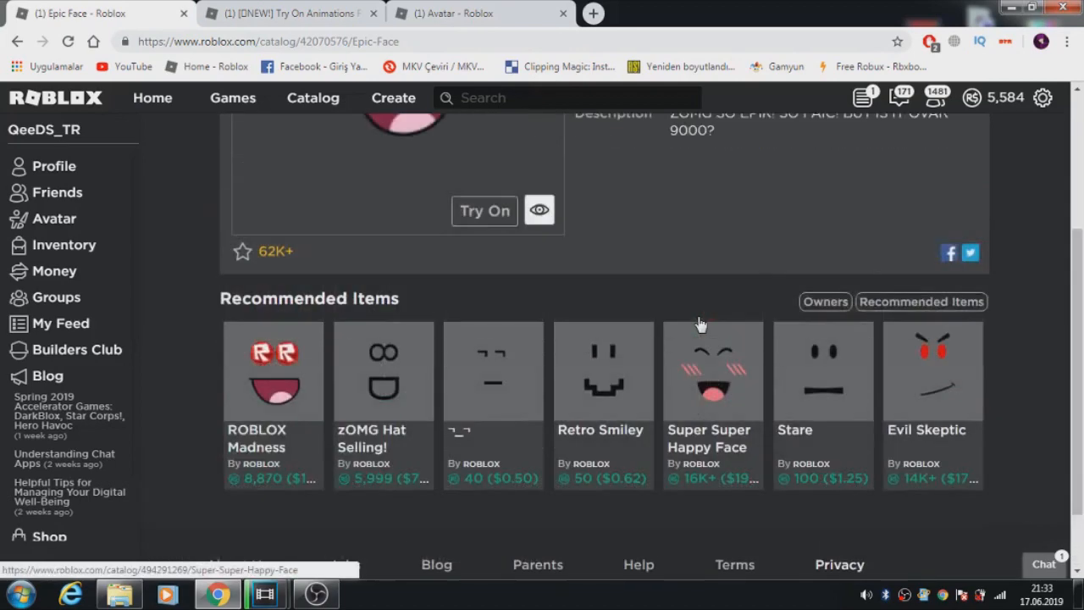
scroll(up, 3)
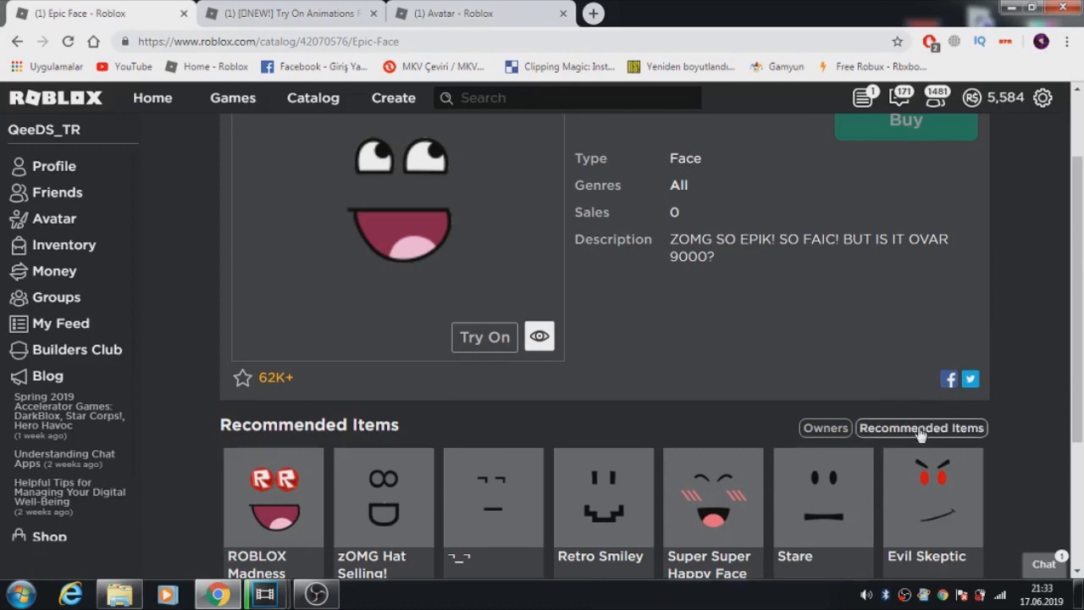
click(824, 428)
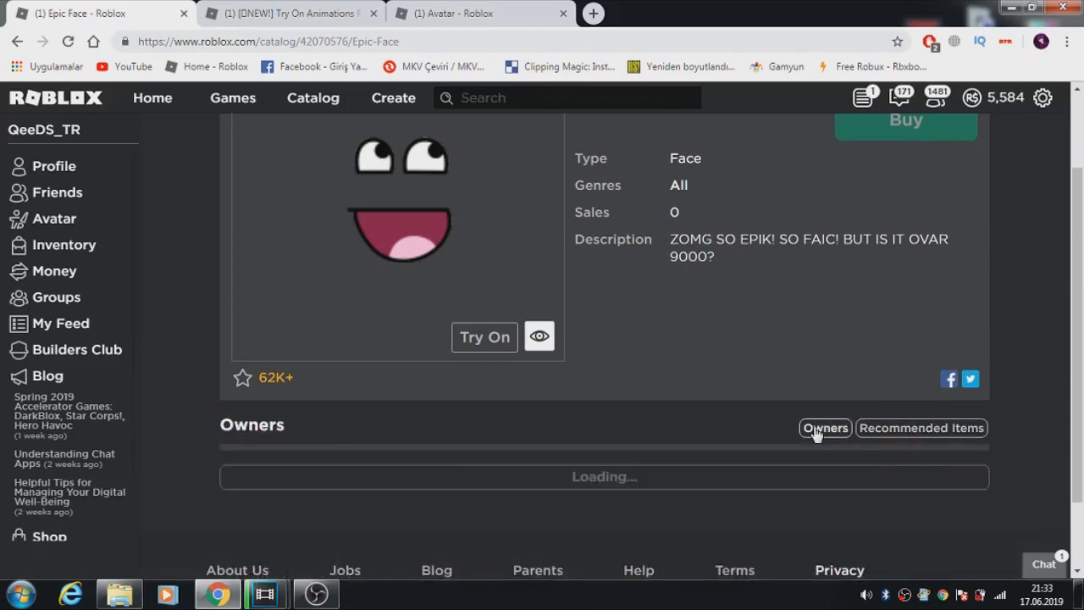
scroll(down, 3)
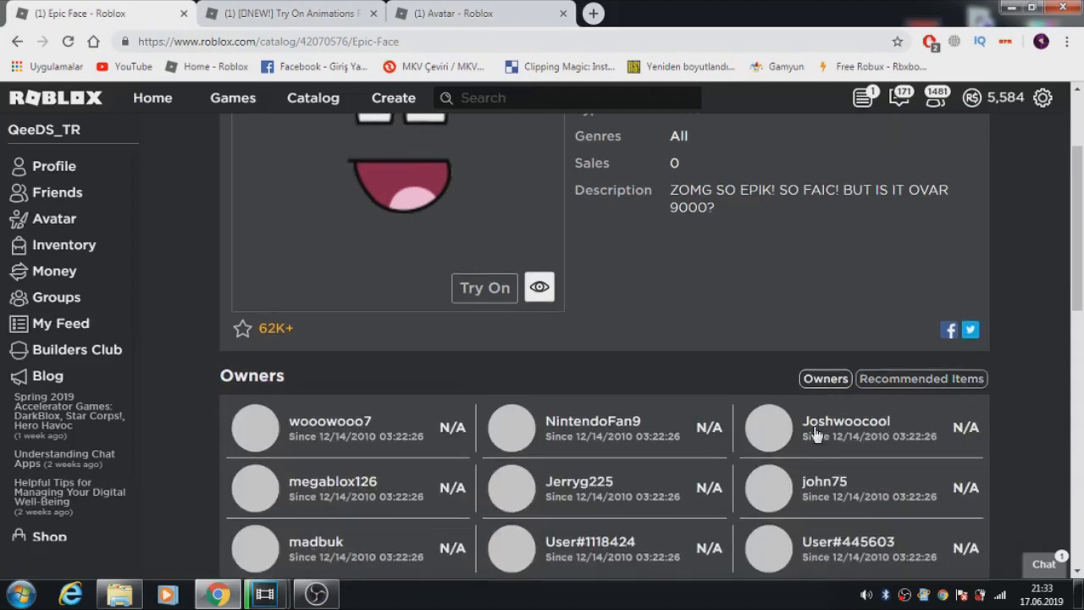
scroll(down, 3)
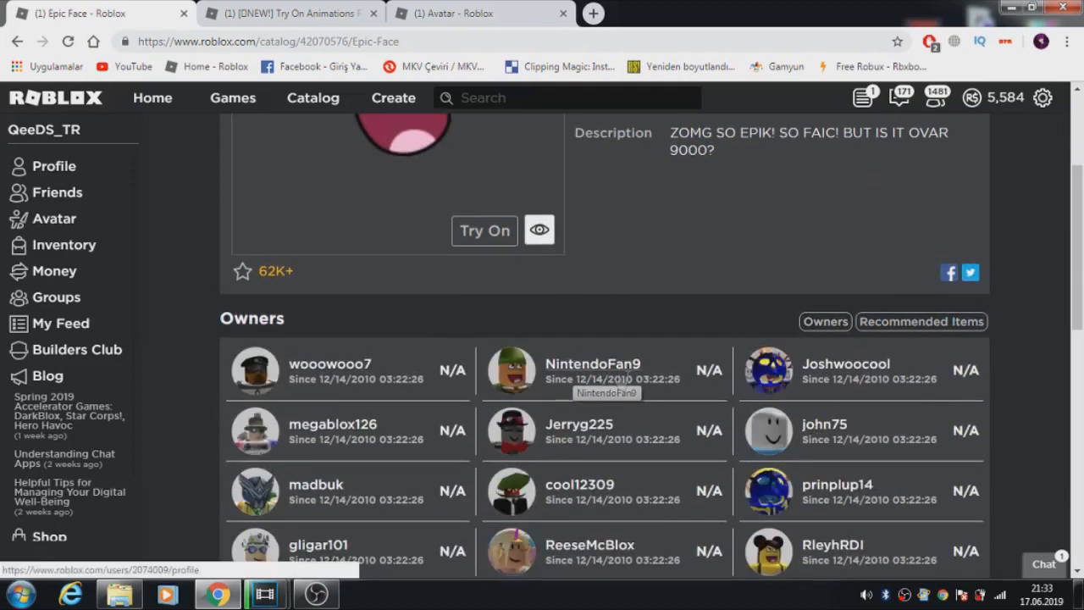
scroll(up, 3)
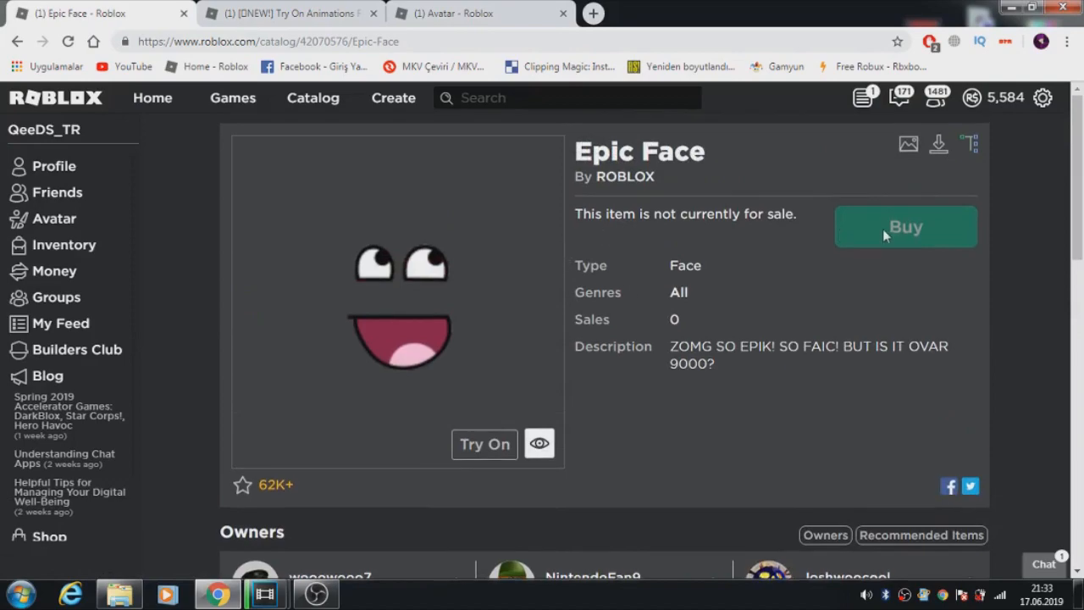
scroll(down, 3)
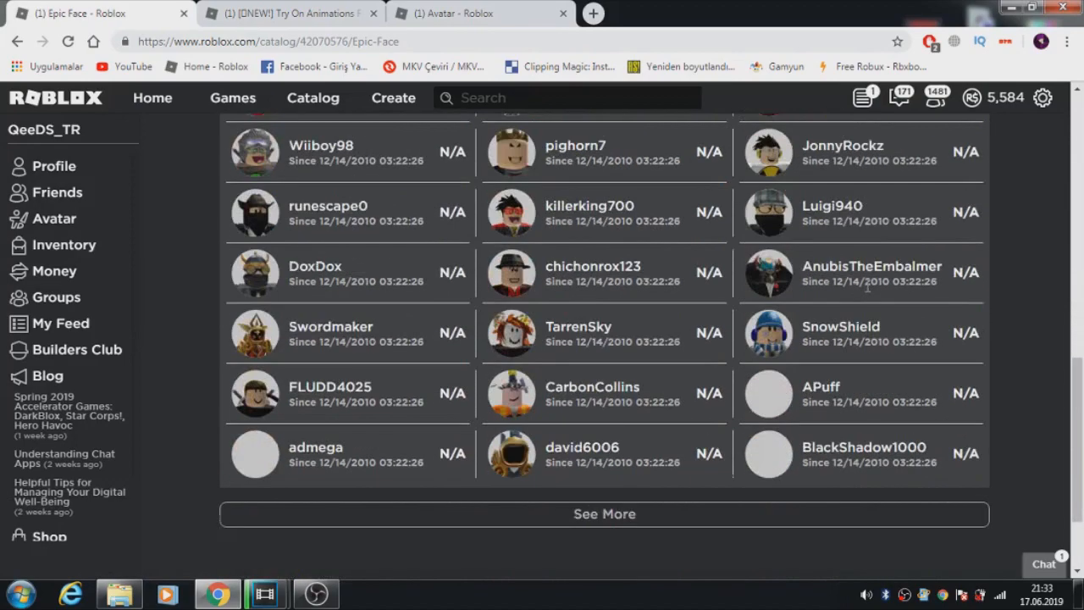
scroll(up, 3)
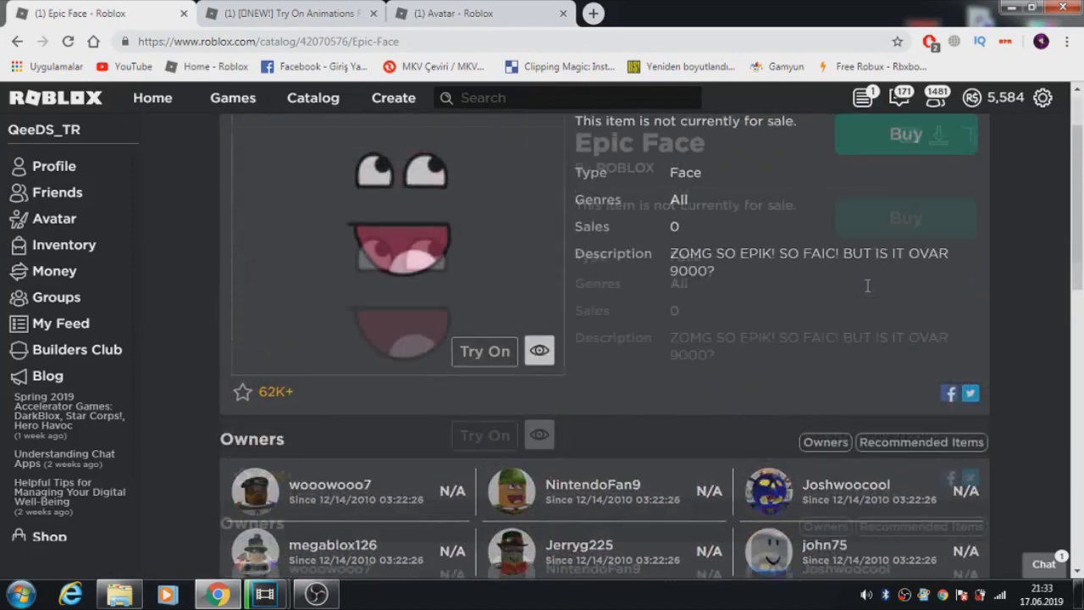
scroll(up, 3)
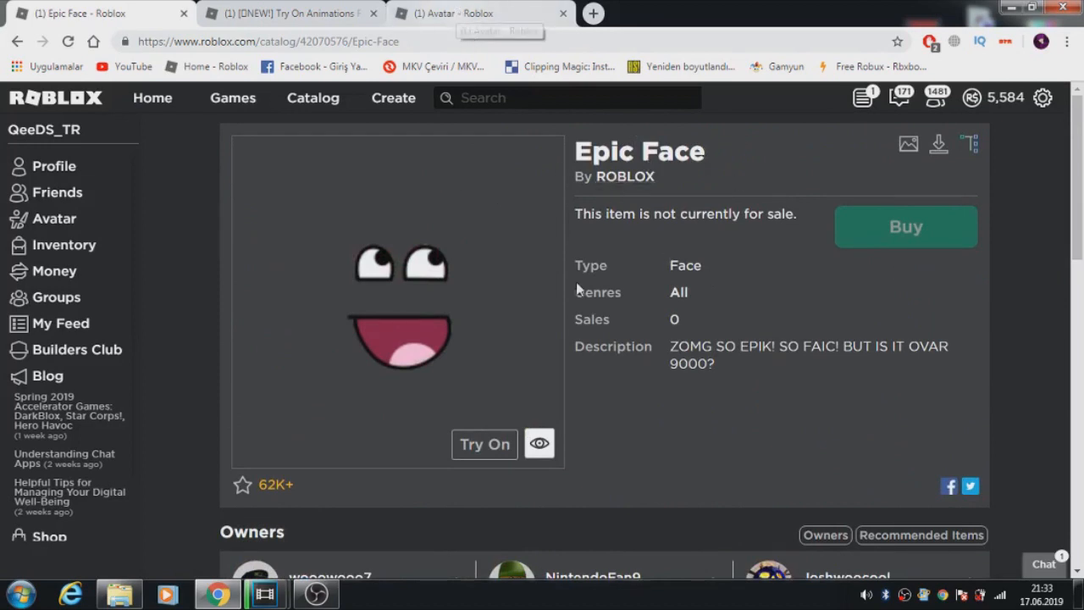
Unequip the Bandit mask in the avatar editor and return to the Try On Animations tab.
click(53, 217)
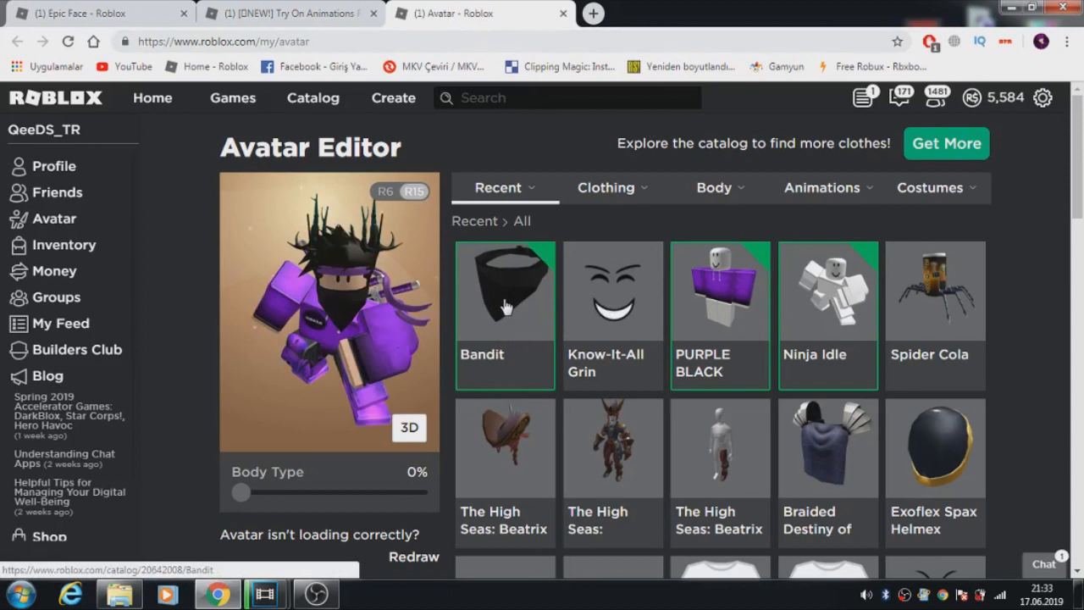
click(505, 290)
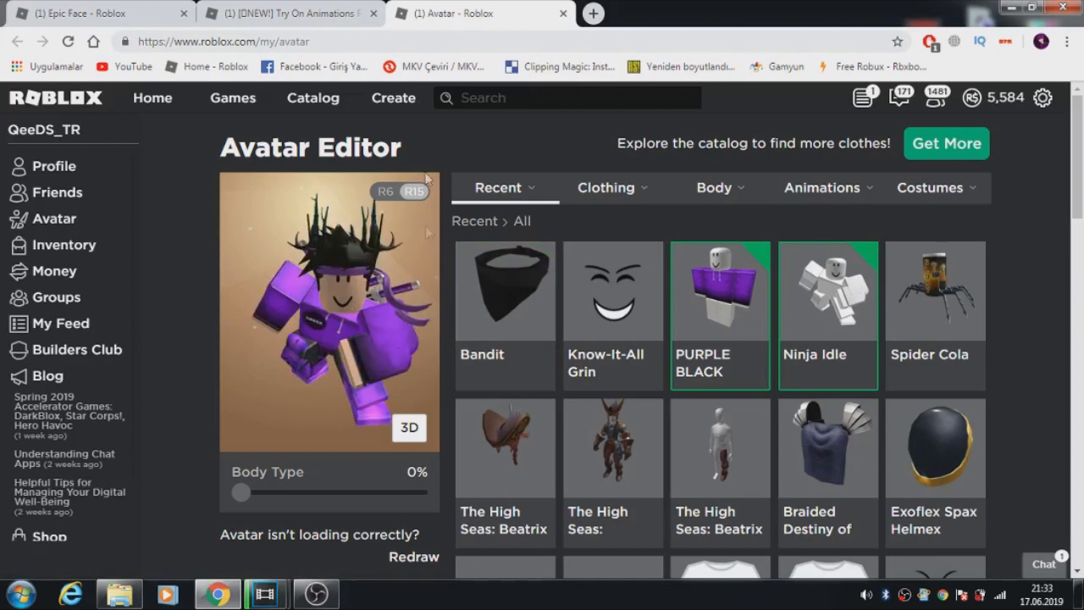
click(287, 13)
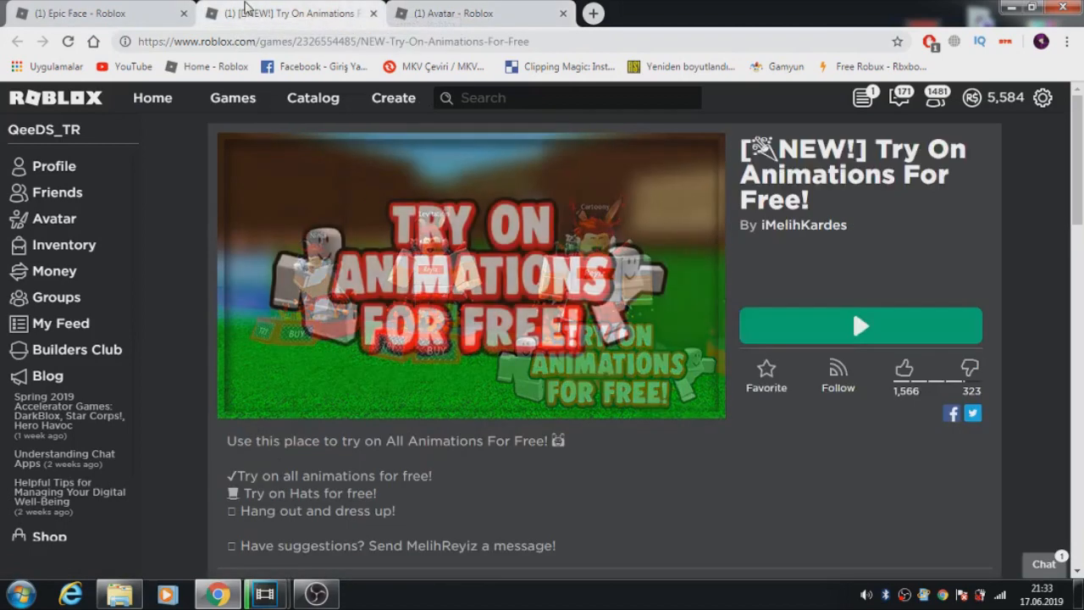
Minimize Chrome to reveal the downloaded Epic Face image on the desktop.
click(98, 12)
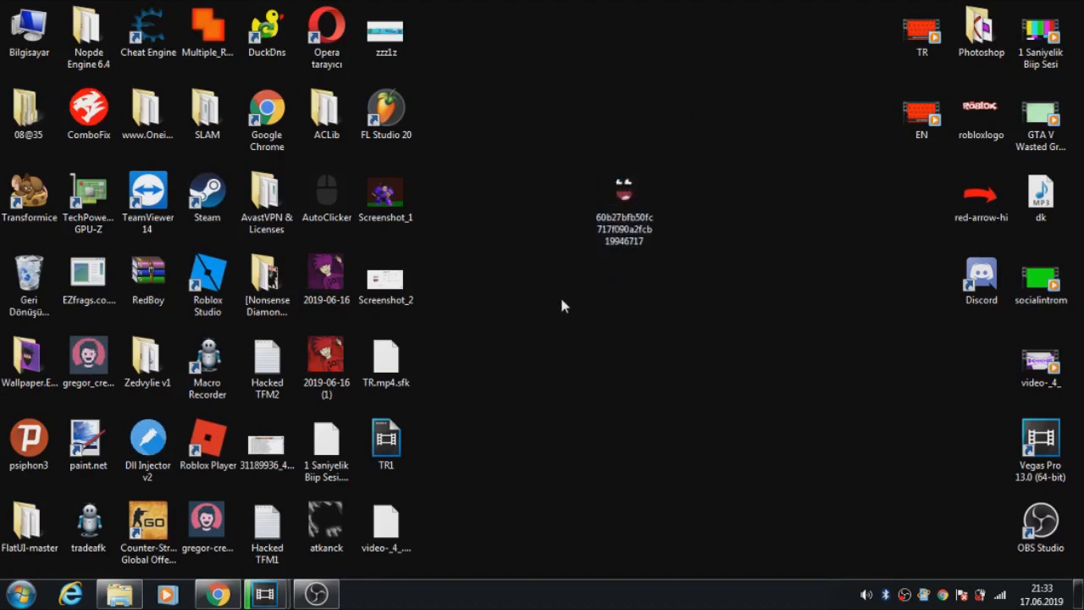
Rename the desktop Epic Face image file to 'face'.
click(624, 204)
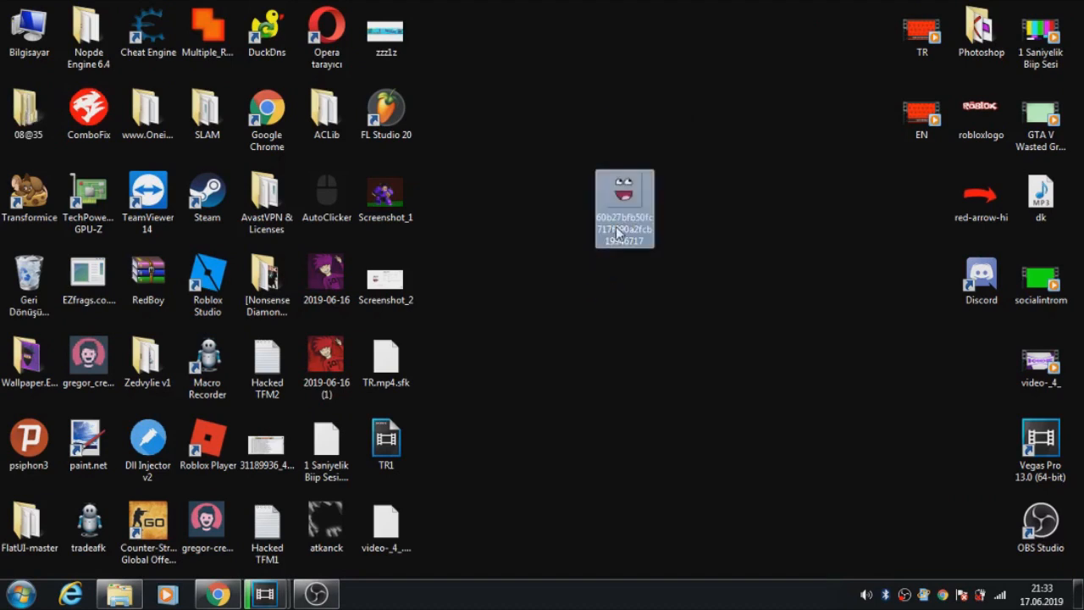
mouse_move(816, 135)
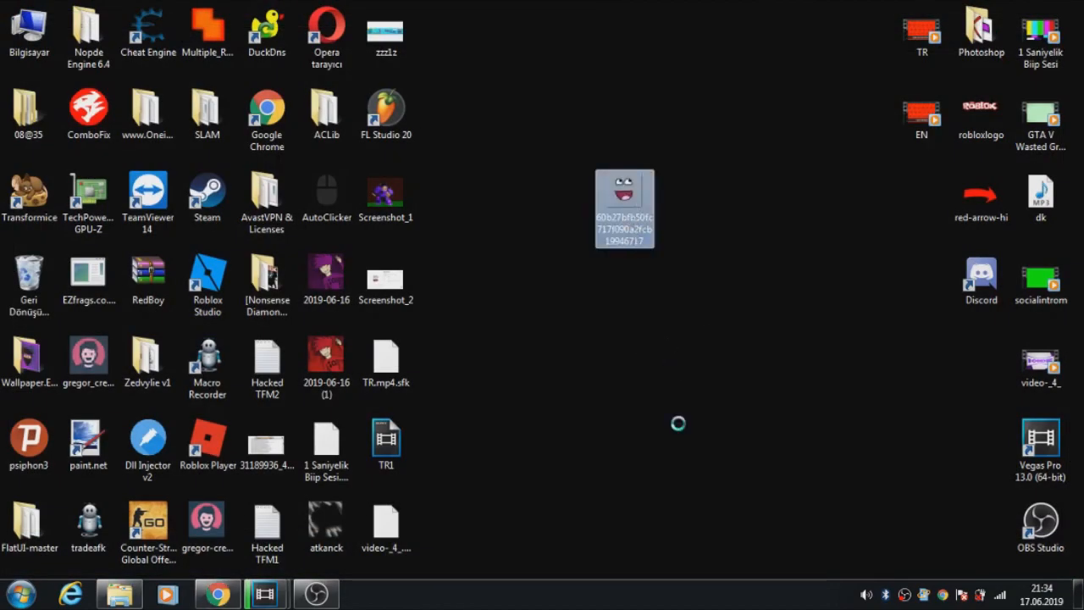
right_click(624, 207)
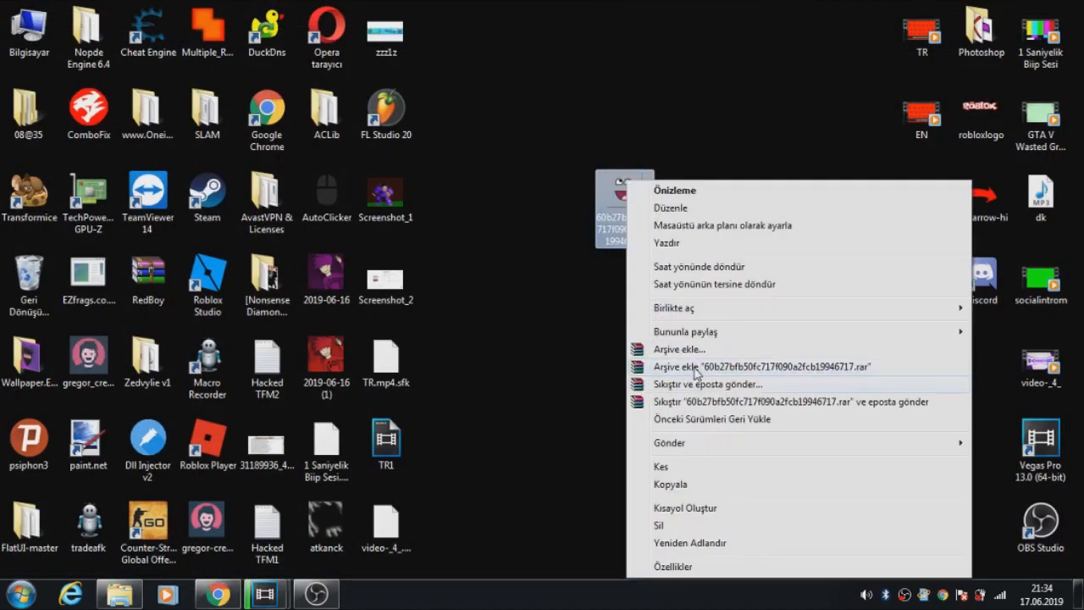
click(693, 551)
text(fa)
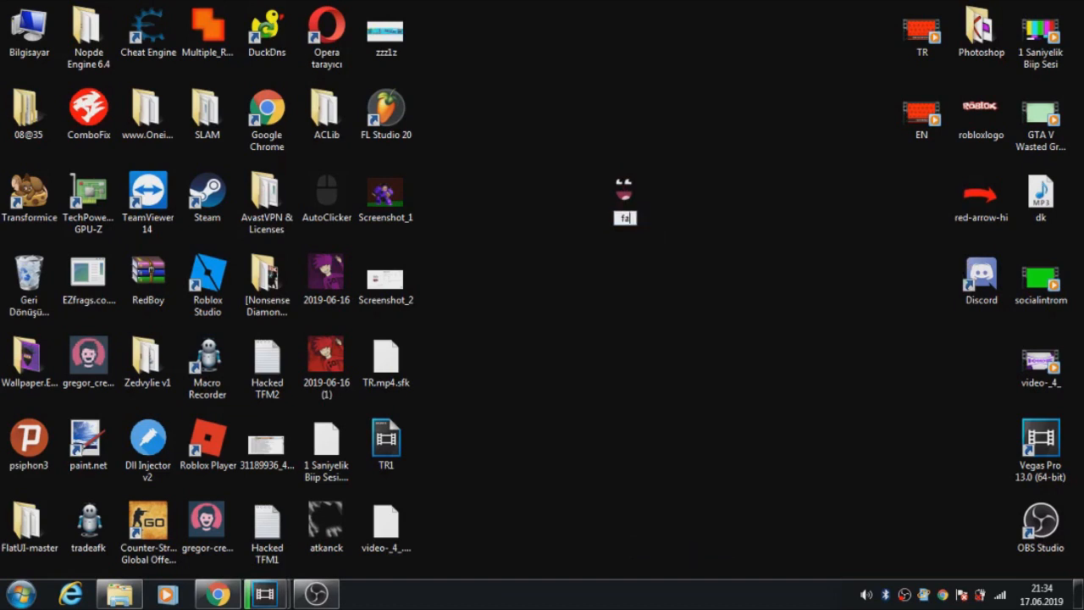
drag(648, 80, 753, 474)
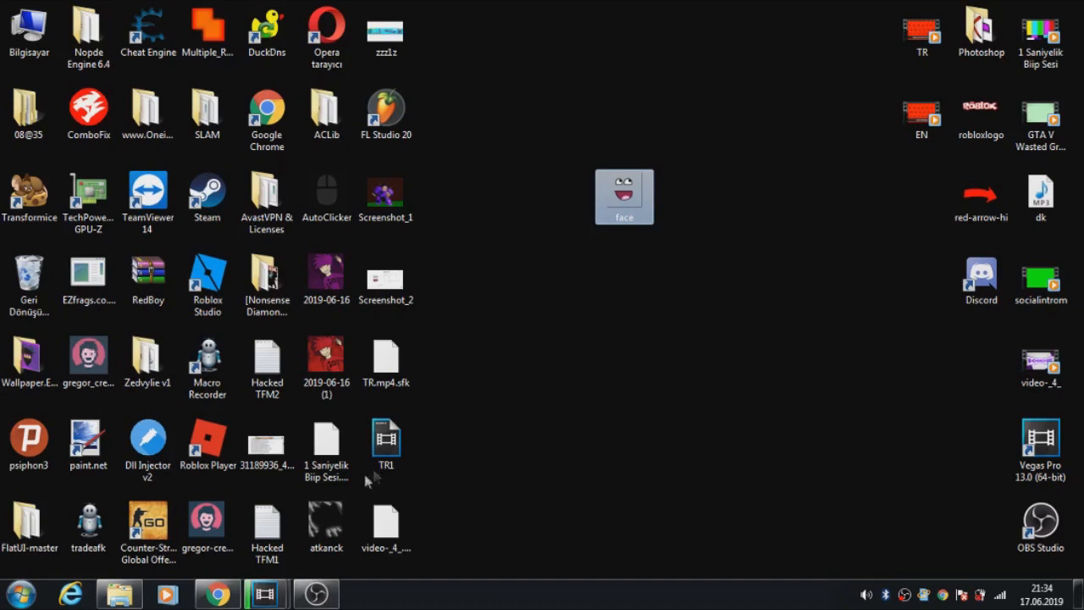
click(12, 593)
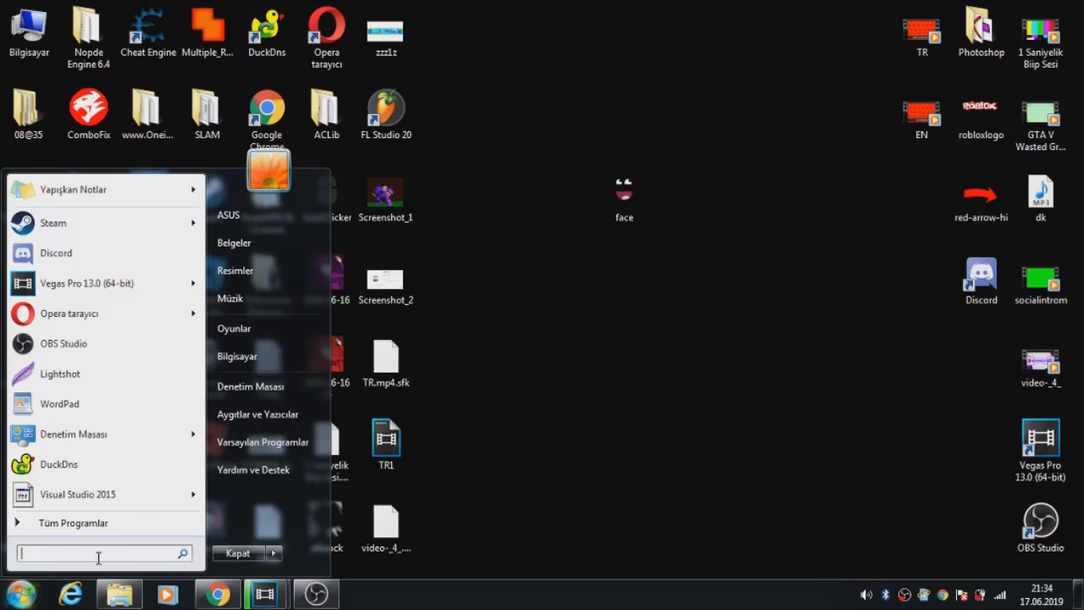
Search 'roblox player' in Start and open its file location.
text(roblox player)
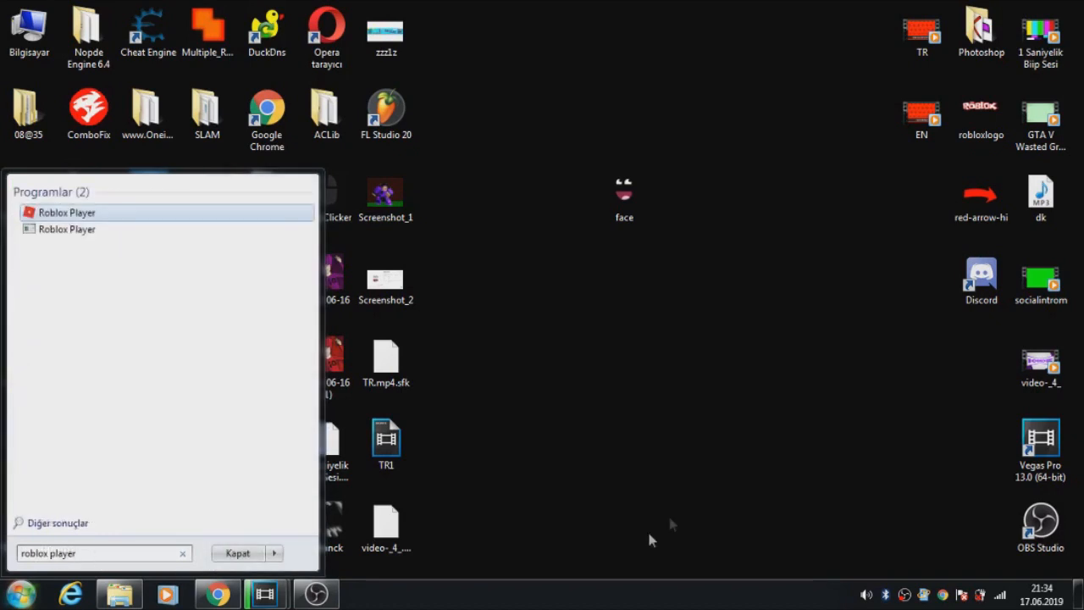
mouse_move(75, 216)
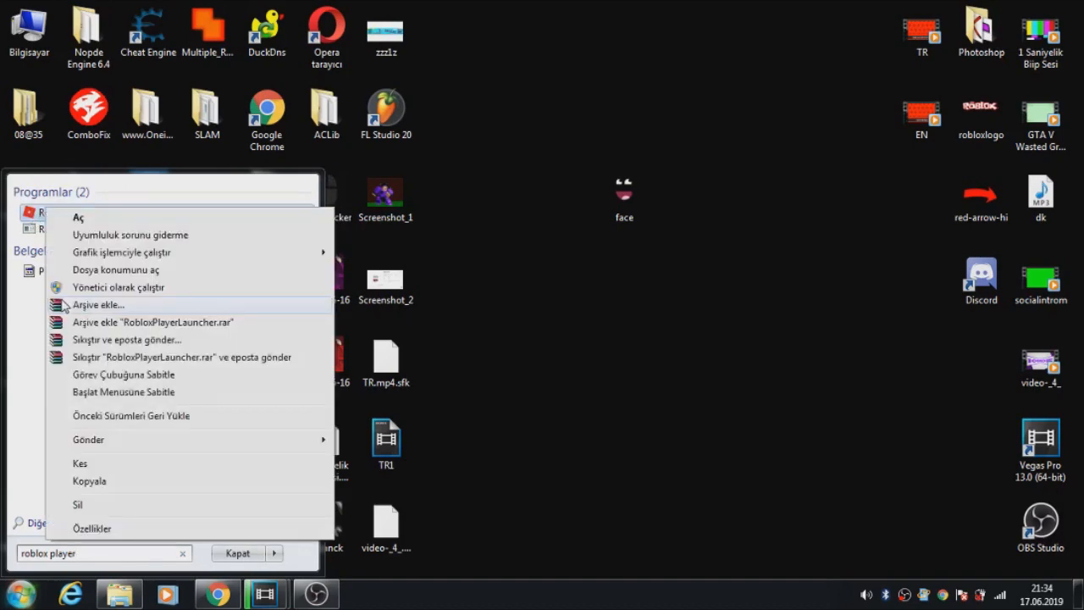
click(116, 270)
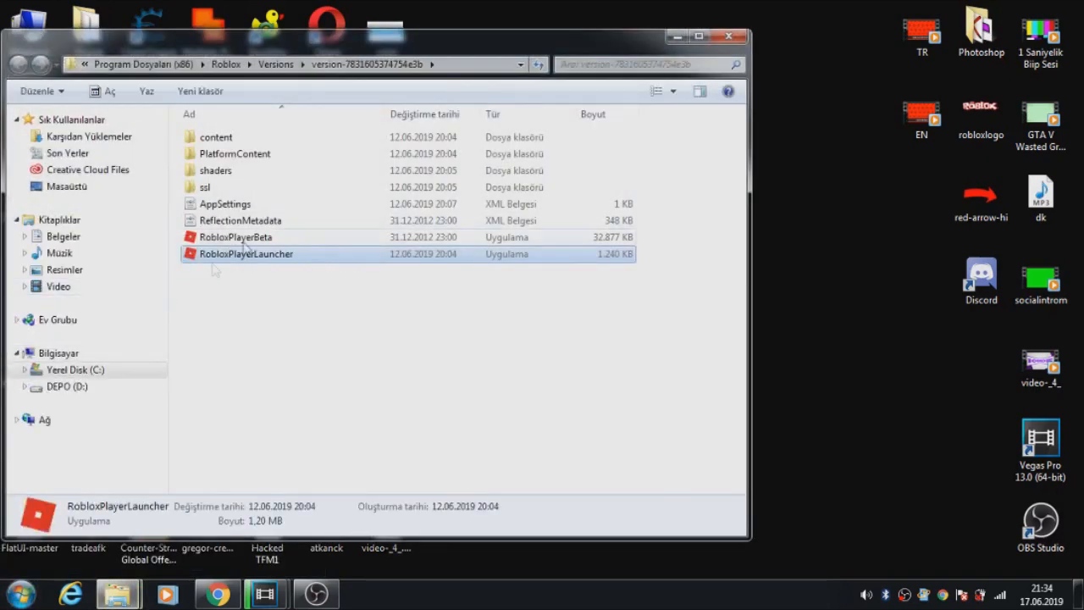
Navigate into the content > textures folder of the Roblox install.
double_click(215, 137)
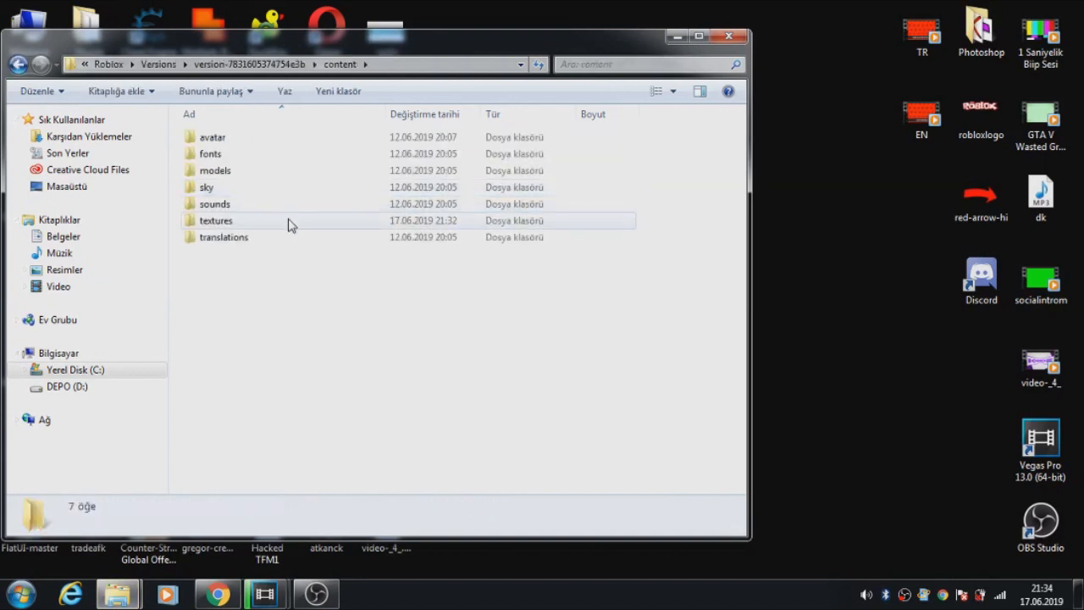
double_click(215, 220)
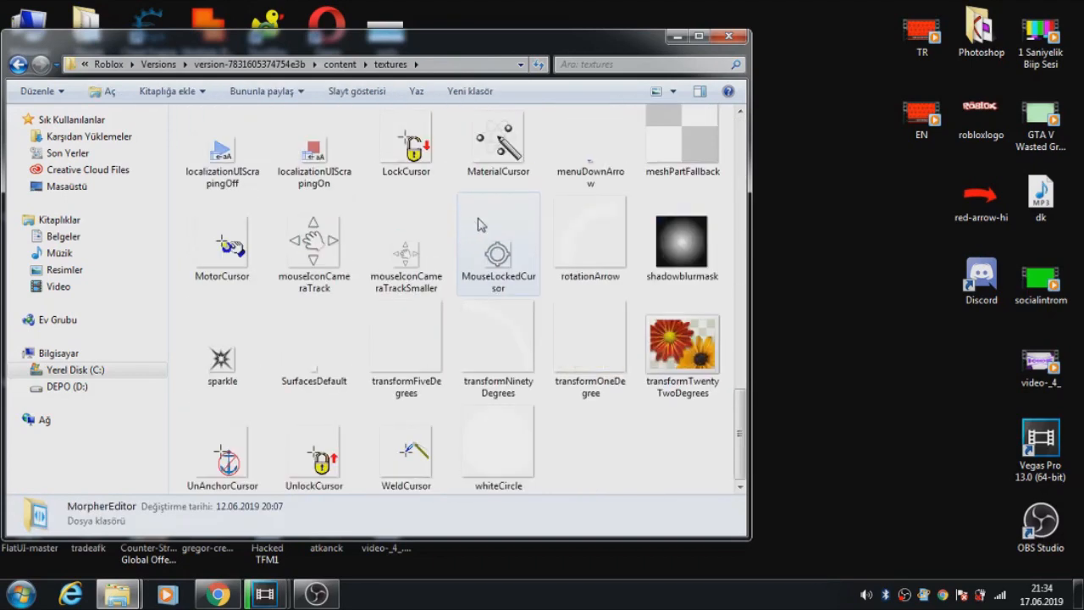
scroll(up, 3)
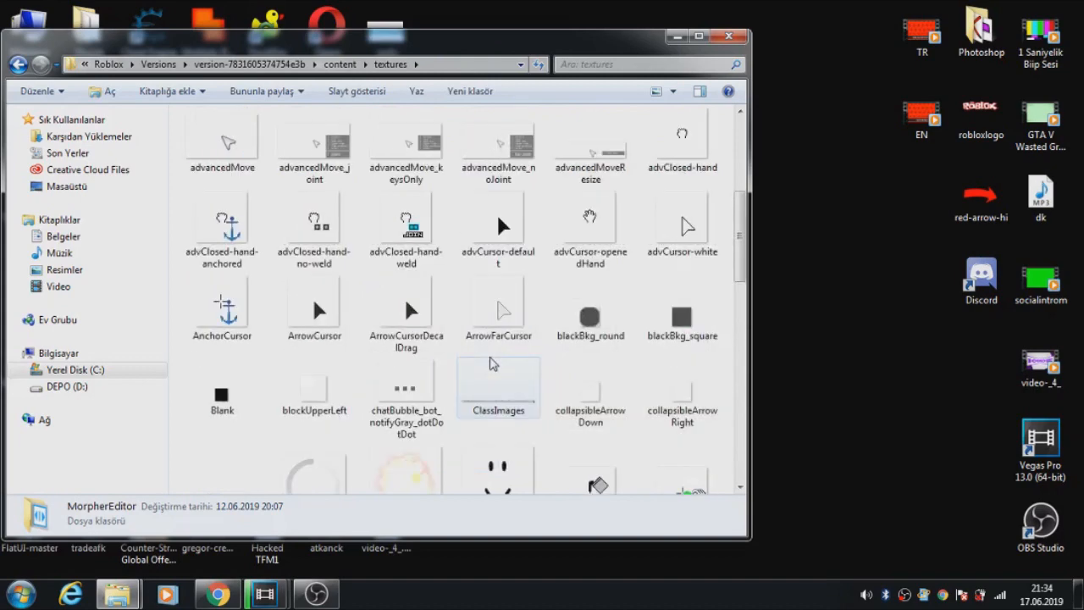
Delete the default face.png and drop the desktop Epic Face image into textures.
right_click(498, 339)
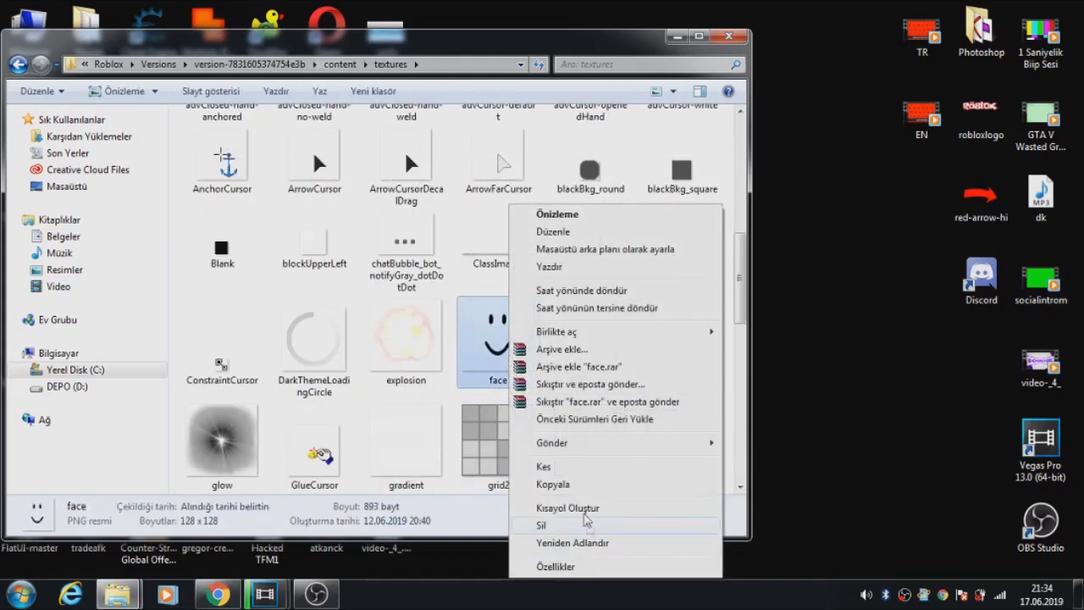
click(541, 525)
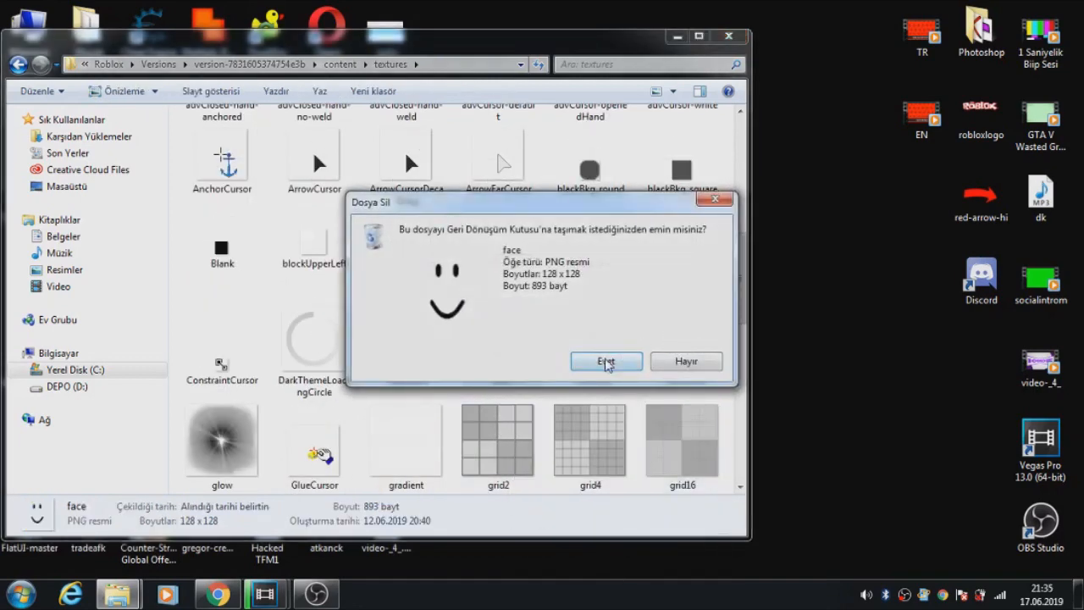
click(606, 361)
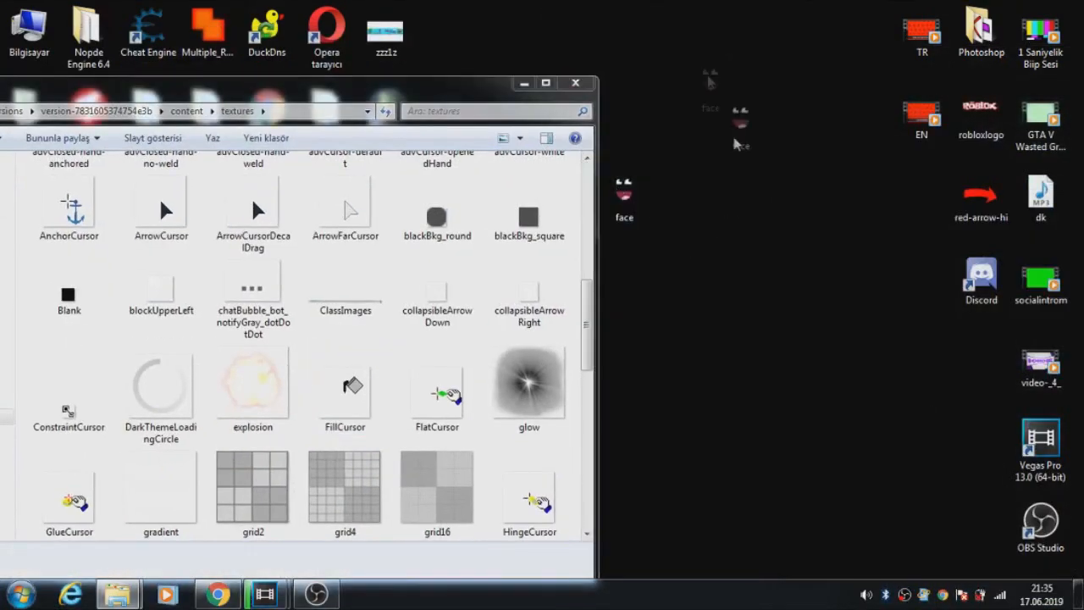
click(345, 385)
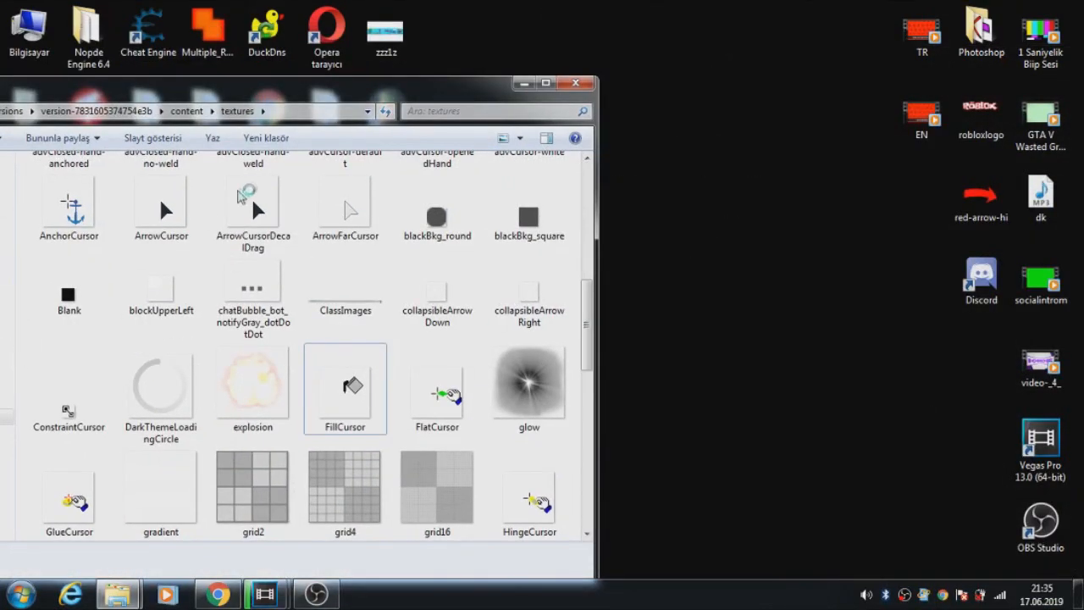
click(345, 389)
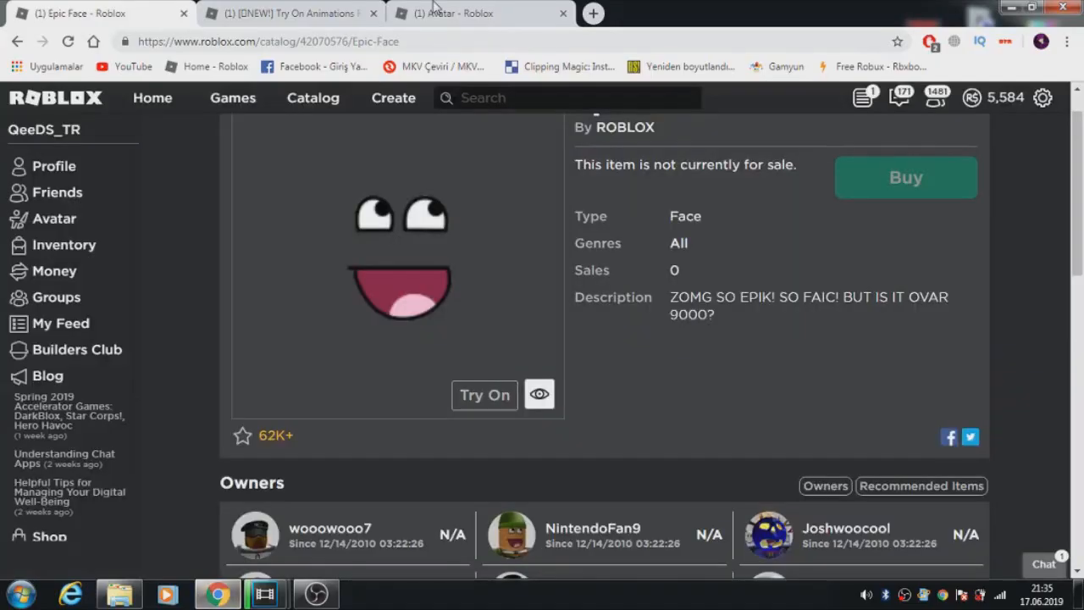
Launch Try On Animations For Free, dismissing the install prompt and playing again.
click(291, 13)
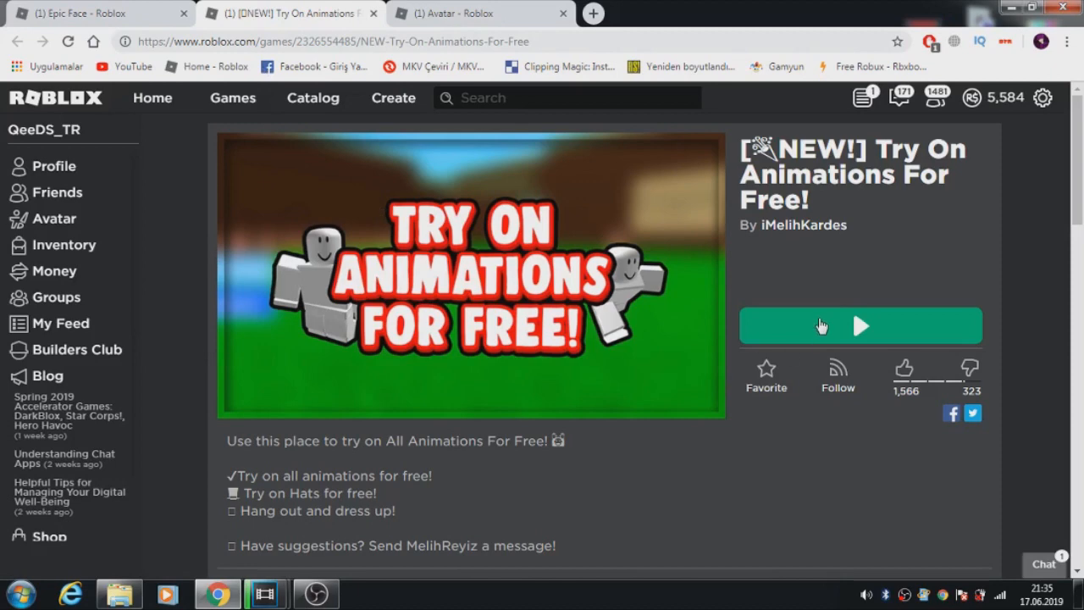
click(859, 326)
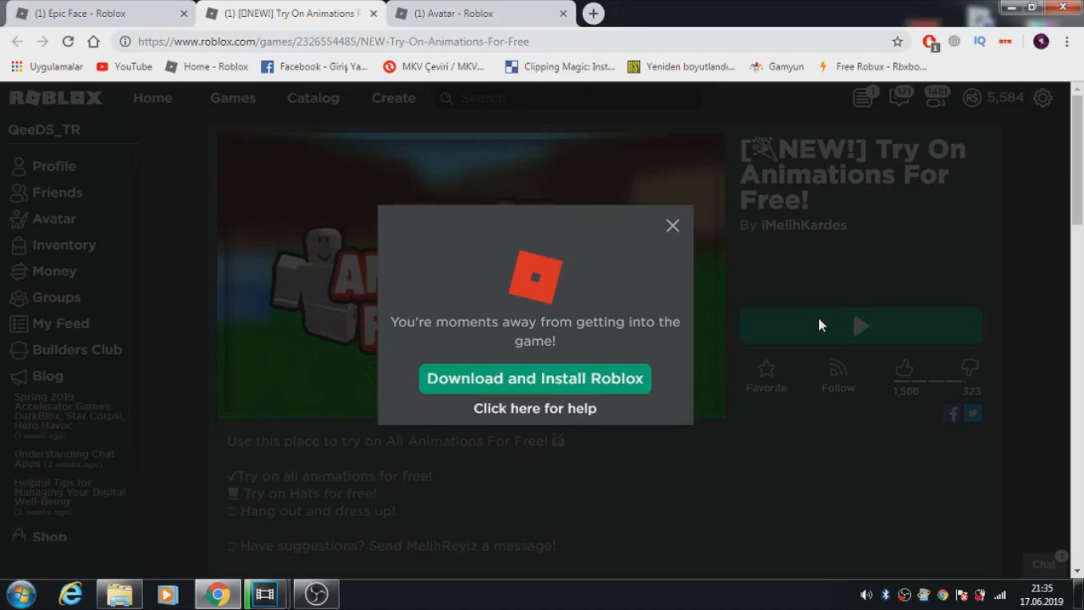
click(673, 225)
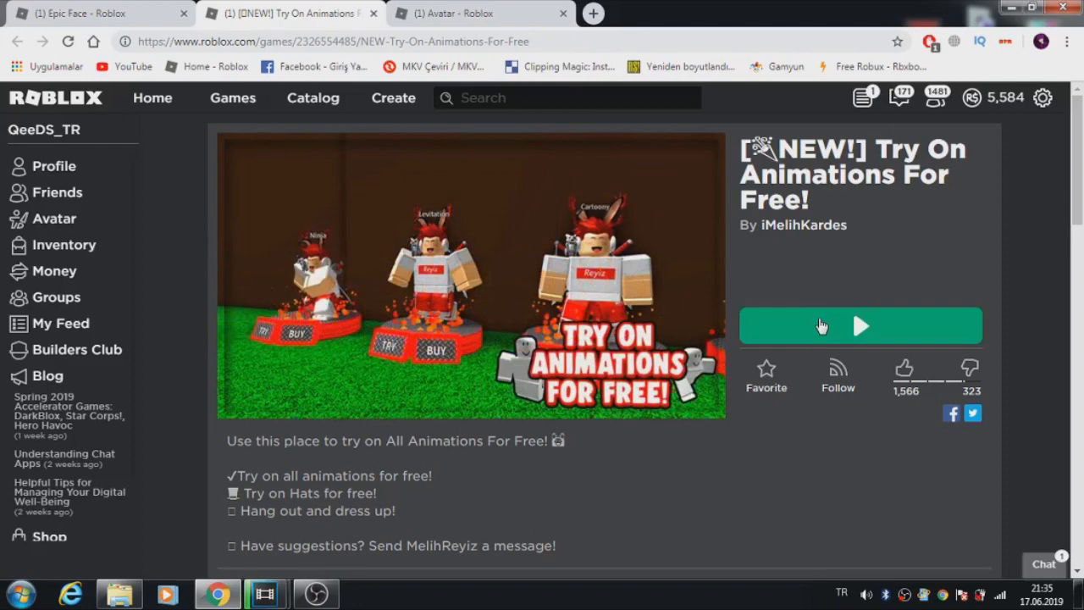
click(859, 326)
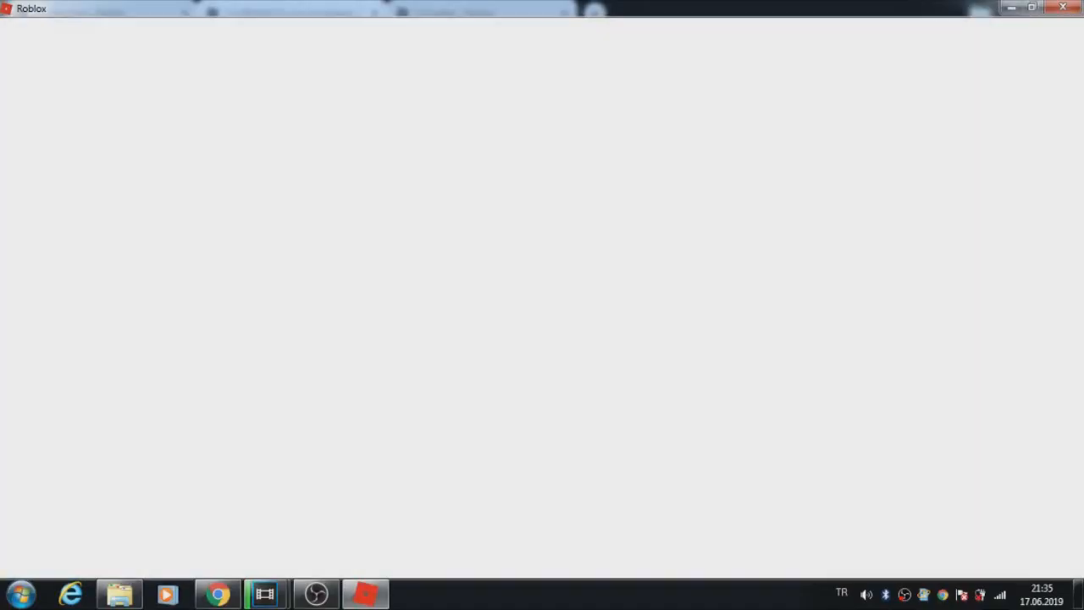